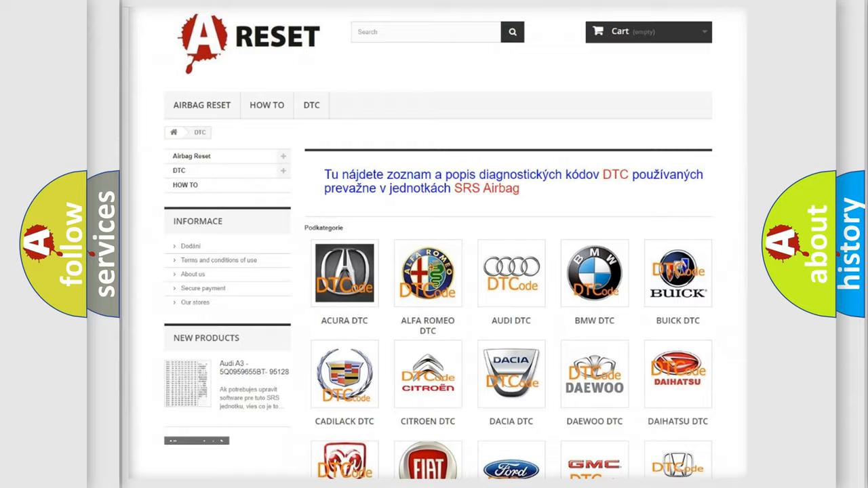
# - Scroll down through the Nissan DTC code subcategories to reach the P2138110 definition
pyautogui.scroll(-3)
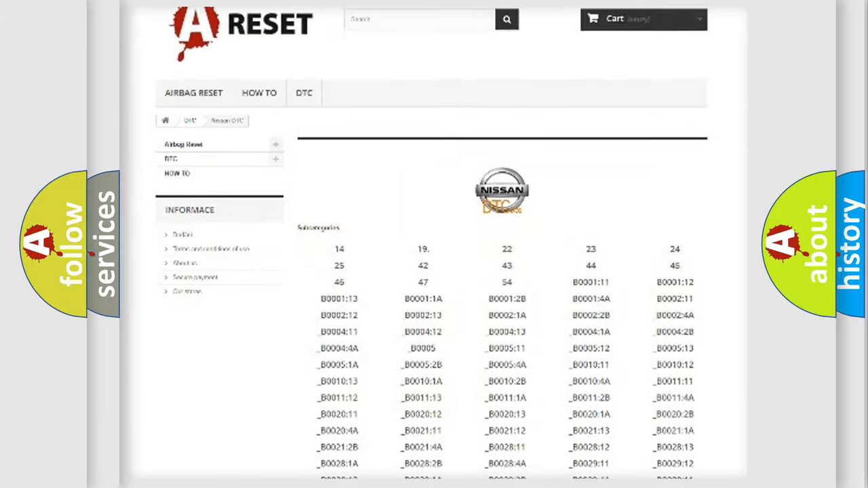
pyautogui.scroll(-3)
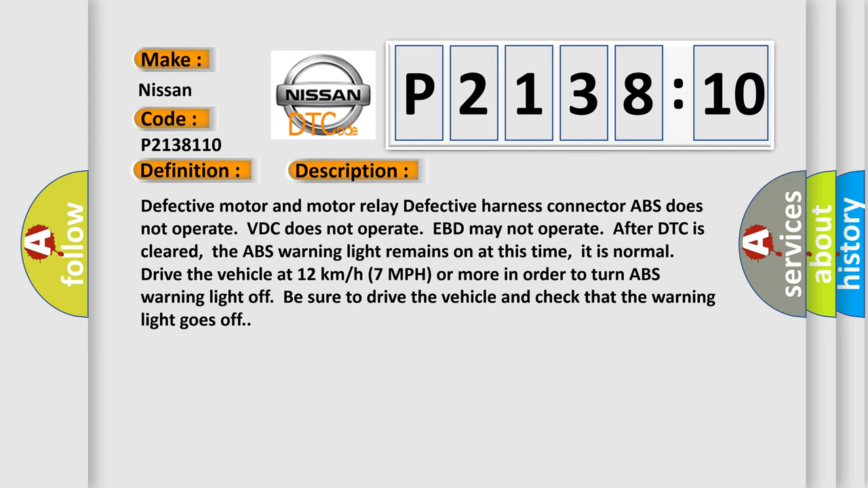
# - Advance the P2138110 slide animation to reveal the Cause heading
pyautogui.click(498, 170)
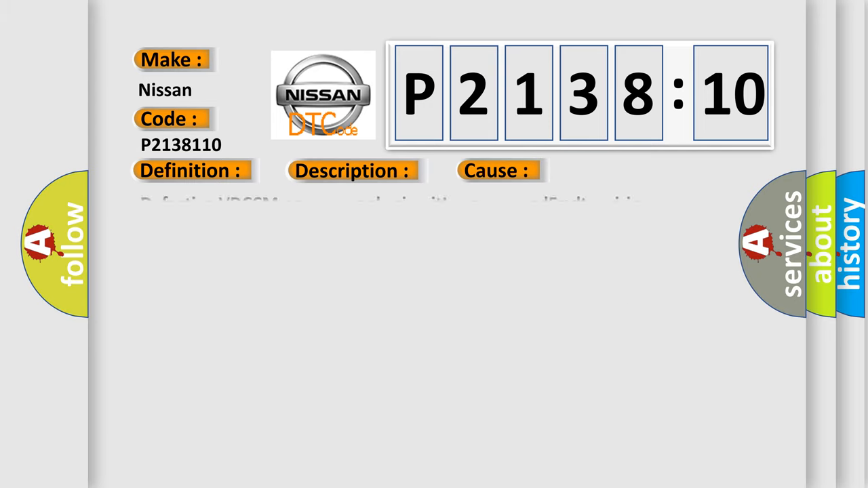